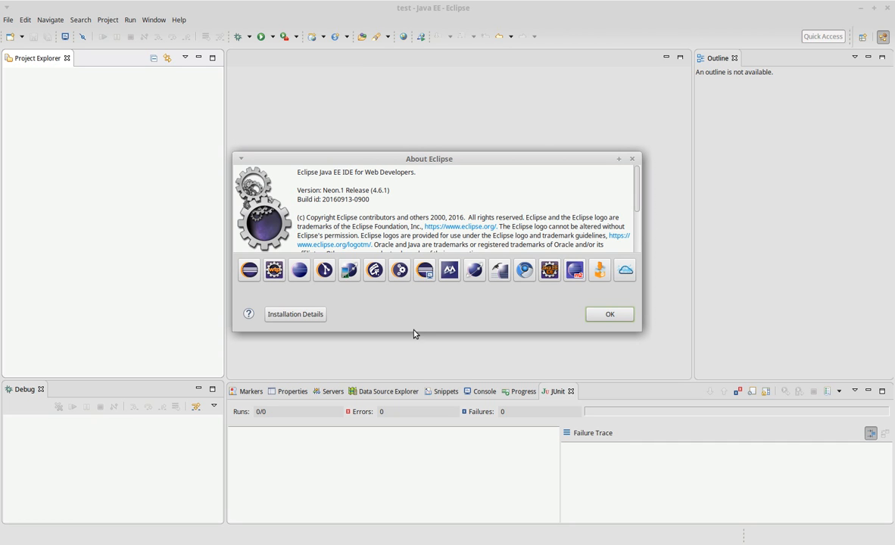
{"action": "mouse_move", "coordinate": [406, 314]}
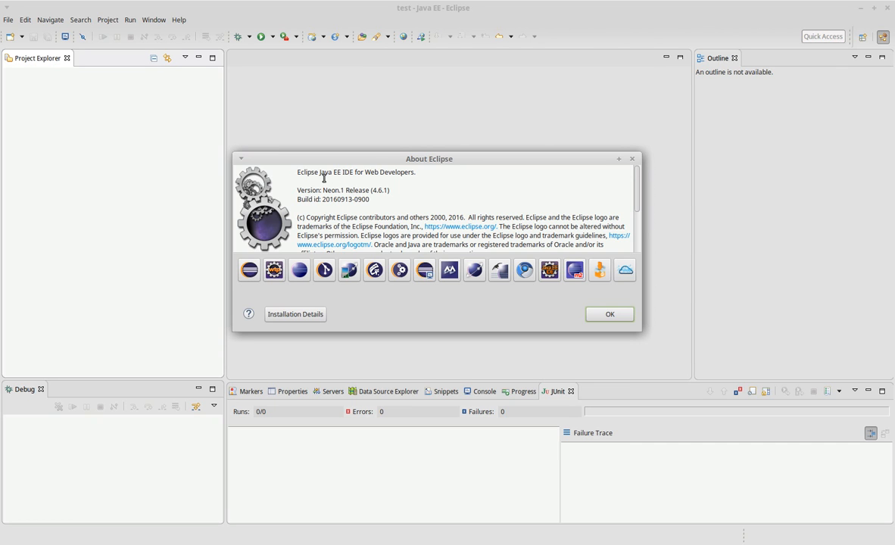
{"action": "mouse_move", "coordinate": [457, 200]}
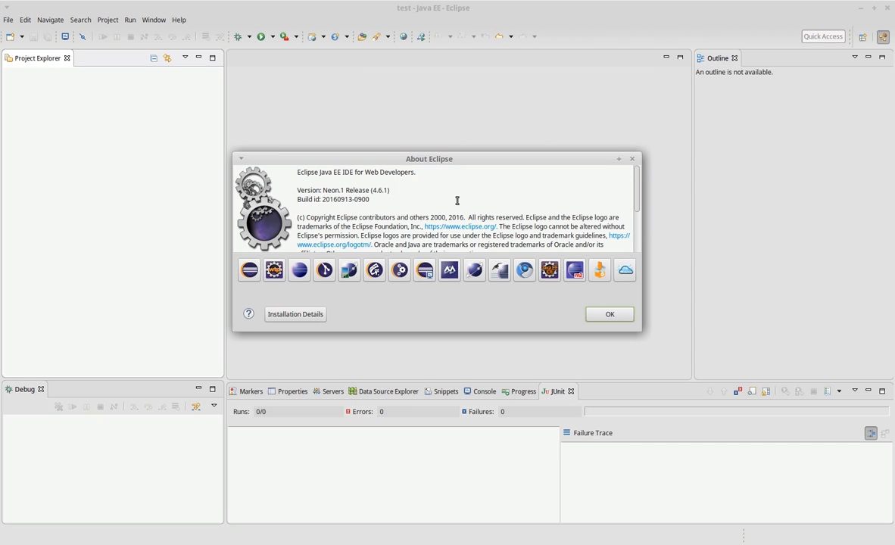
{"action": "mouse_move", "coordinate": [609, 313]}
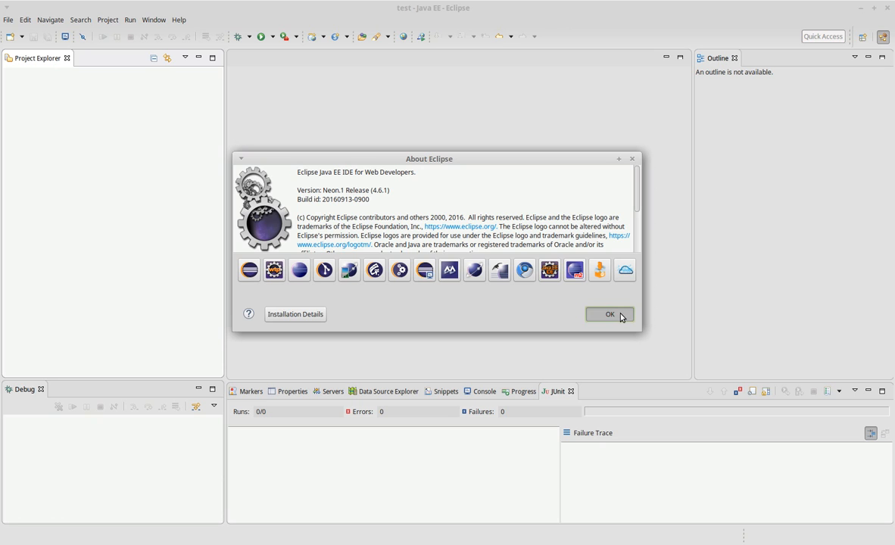
Dismiss the product info and search the Marketplace for 'egradle', finding EGradle 0.7.3.beta
{"action": "left_click", "coordinate": [609, 314]}
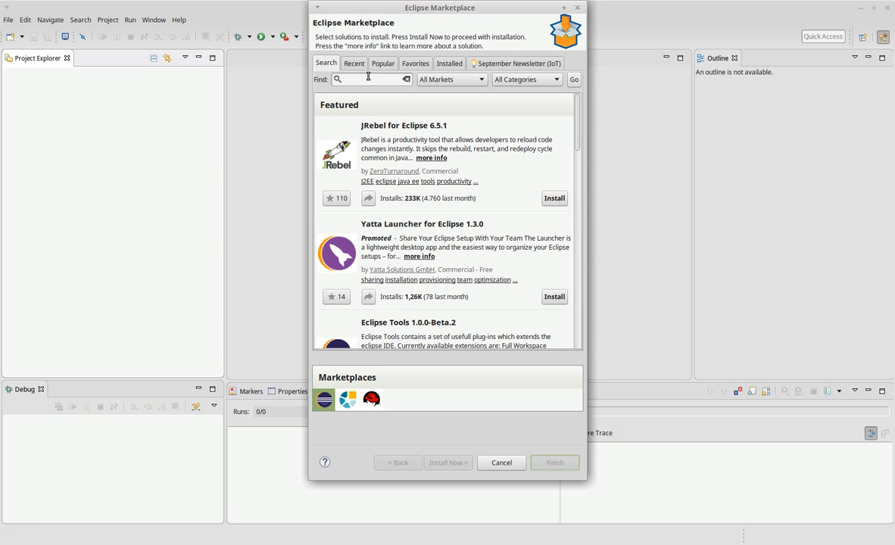
{"action": "type", "text": "egradle"}
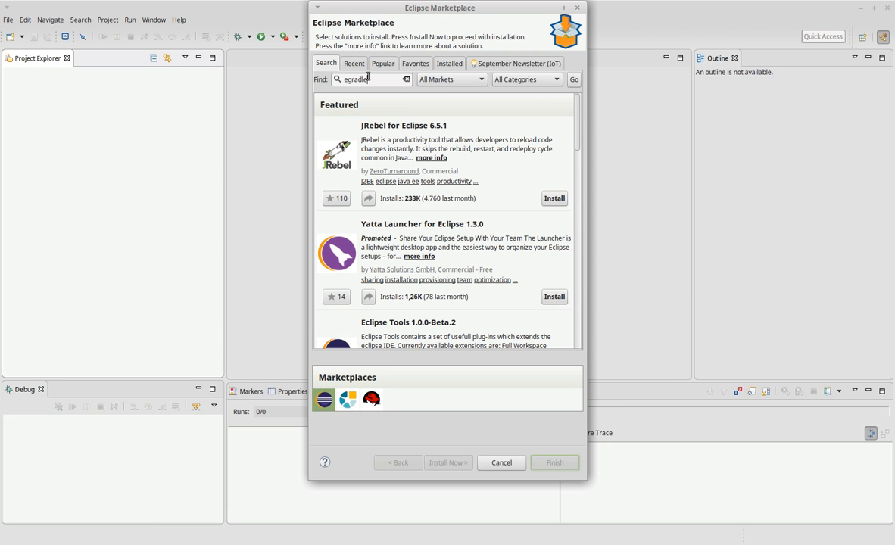
{"action": "left_click", "coordinate": [573, 79]}
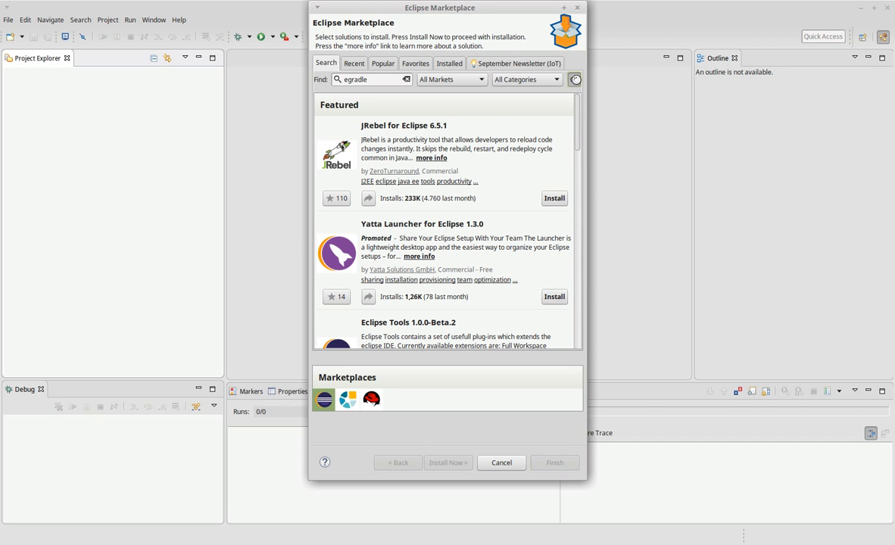
{"action": "left_click", "coordinate": [572, 79]}
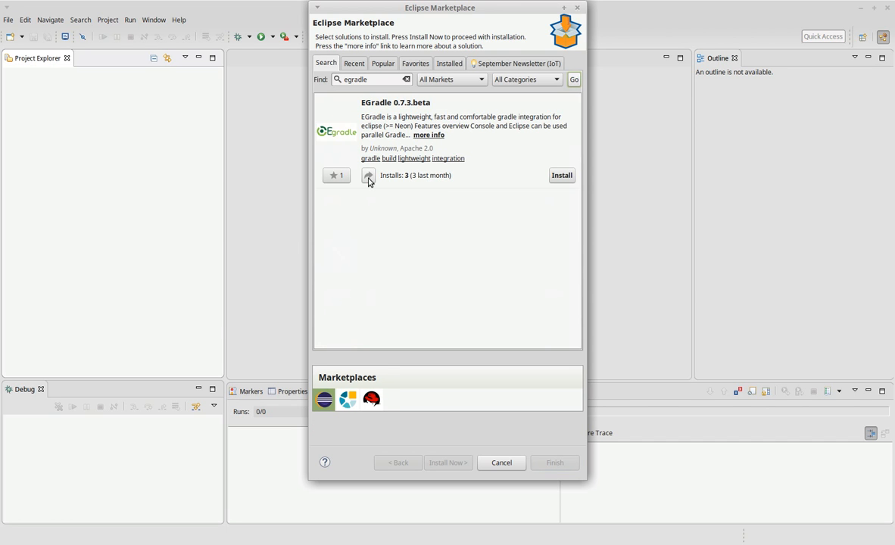
{"action": "mouse_move", "coordinate": [392, 109]}
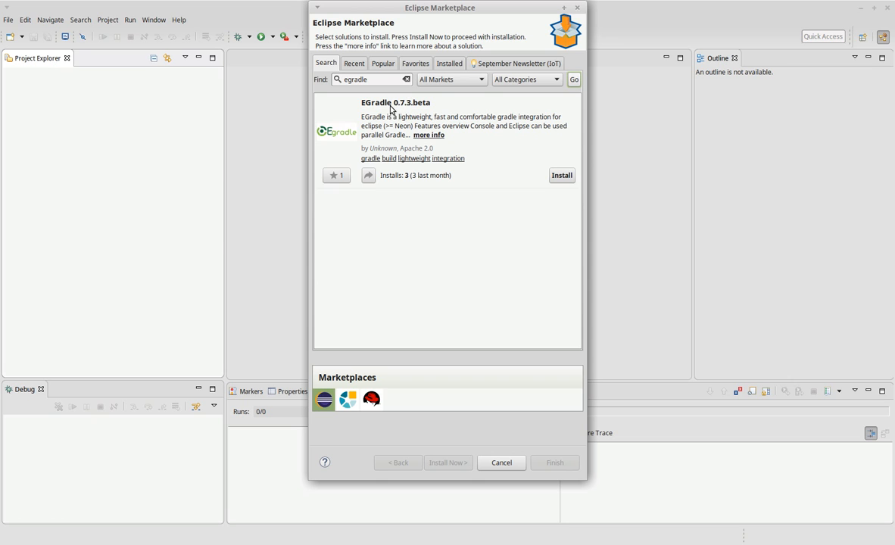
{"action": "mouse_move", "coordinate": [391, 200]}
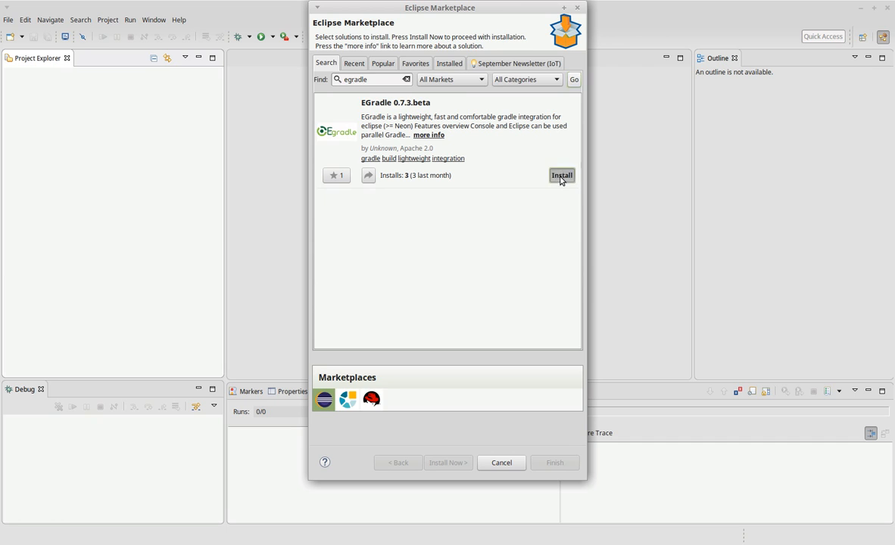
Install EGradle, confirm its features, accept the Apache License and finish the wizard
{"action": "left_click", "coordinate": [560, 176]}
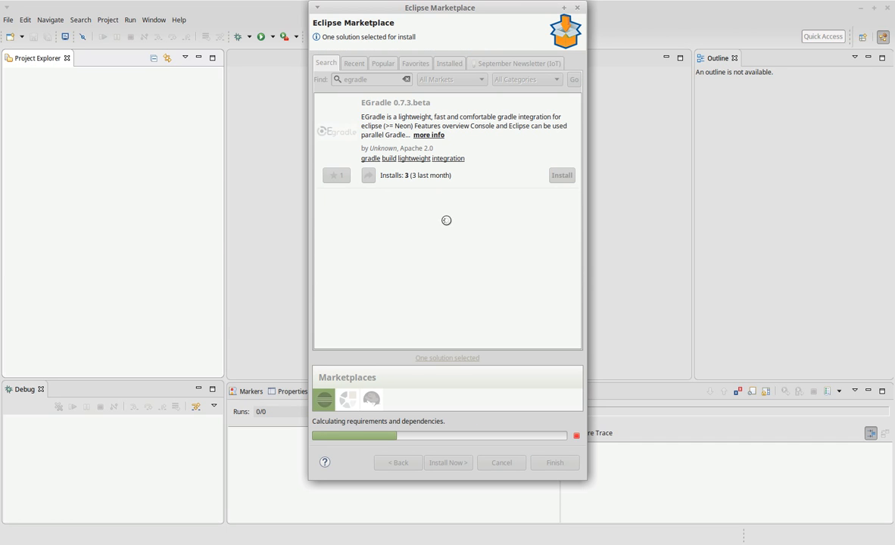
{"action": "left_click", "coordinate": [448, 462]}
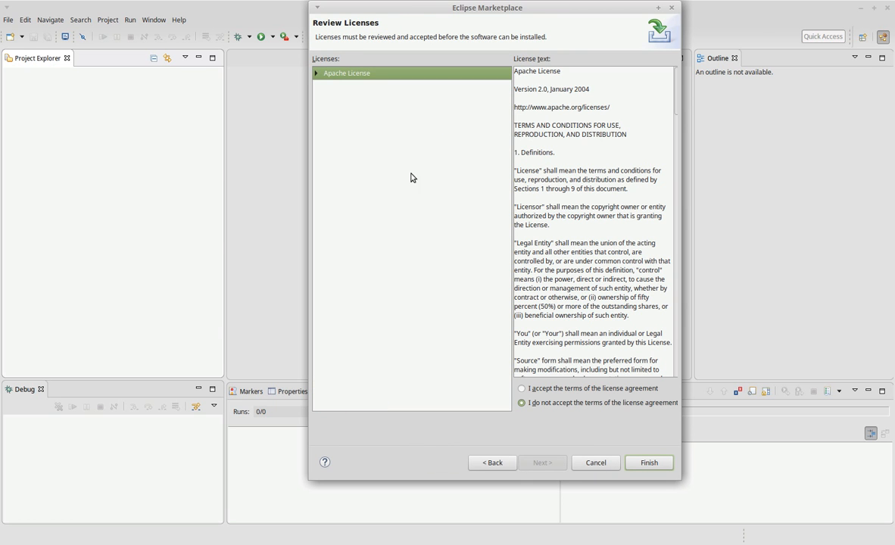
{"action": "left_click", "coordinate": [521, 388]}
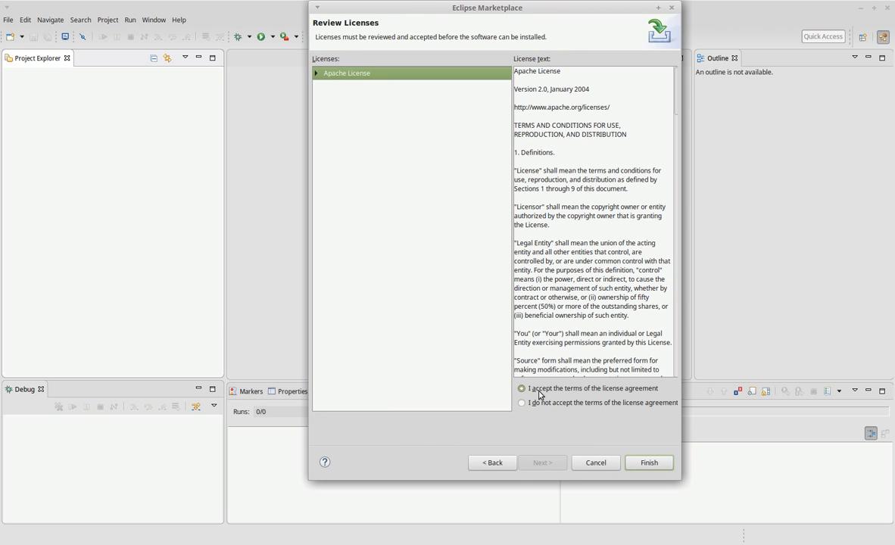
{"action": "left_click", "coordinate": [648, 464]}
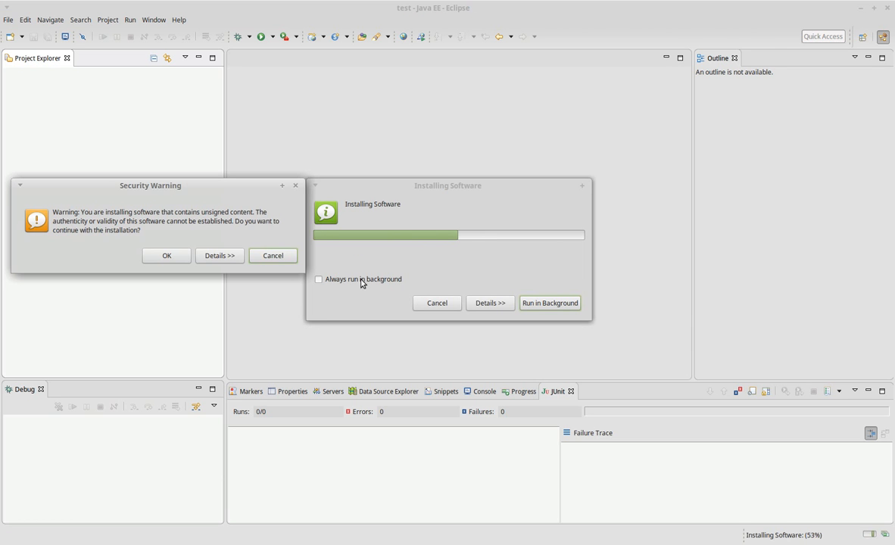
{"action": "mouse_move", "coordinate": [182, 244]}
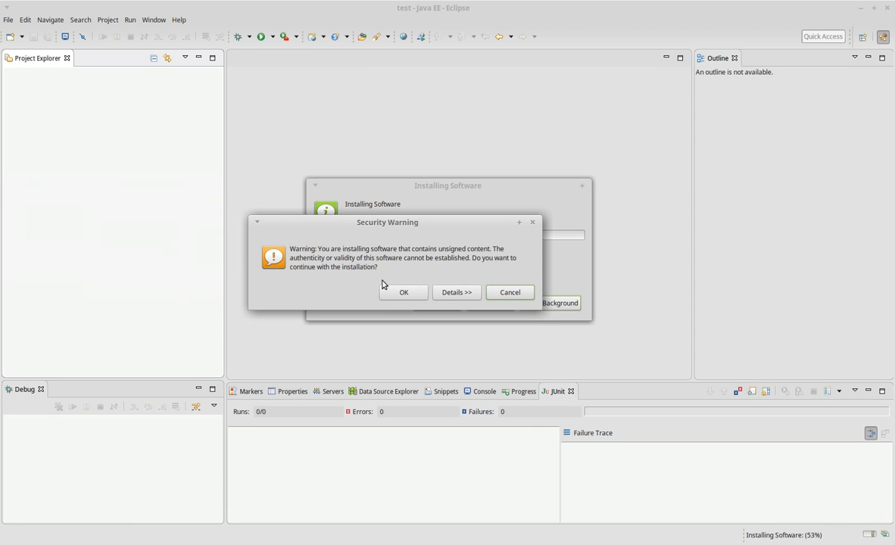
{"action": "mouse_move", "coordinate": [393, 274]}
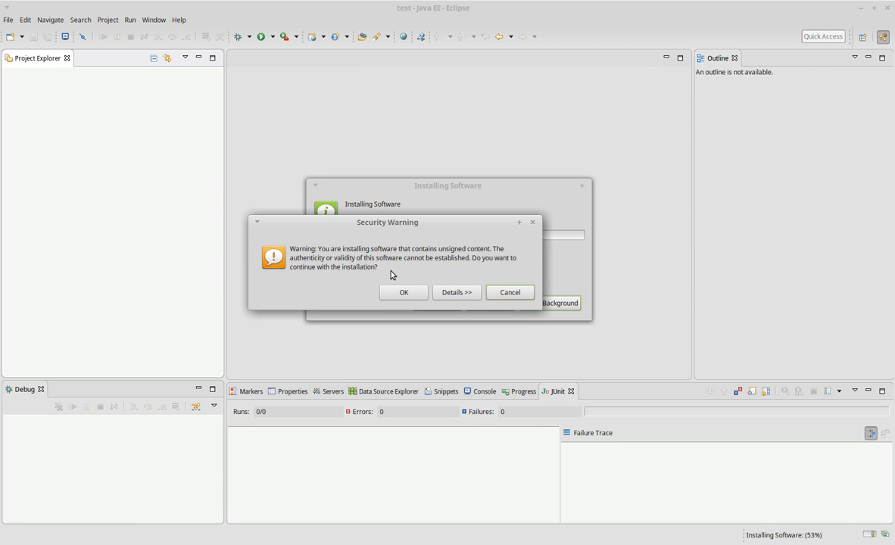
Accept the unsigned-content security warning so EGradle installation continues
{"action": "left_click", "coordinate": [403, 292]}
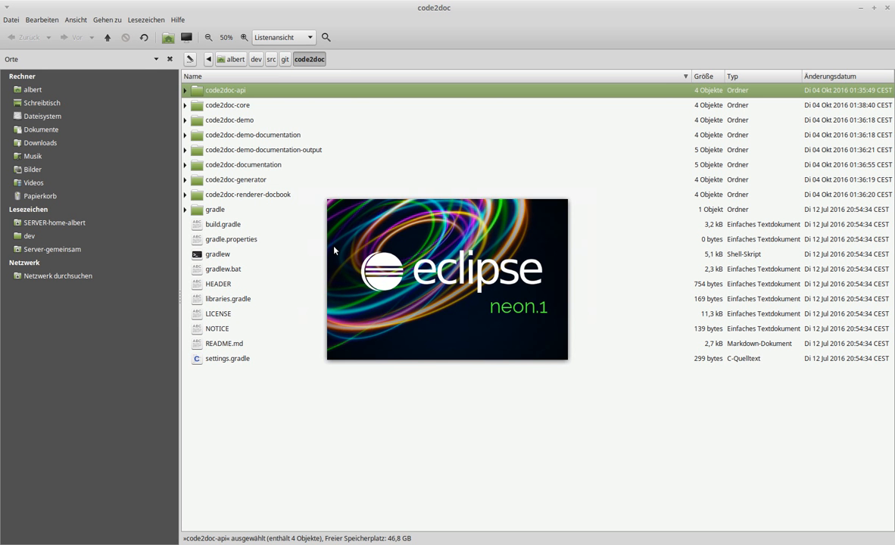
{"action": "mouse_move", "coordinate": [338, 240]}
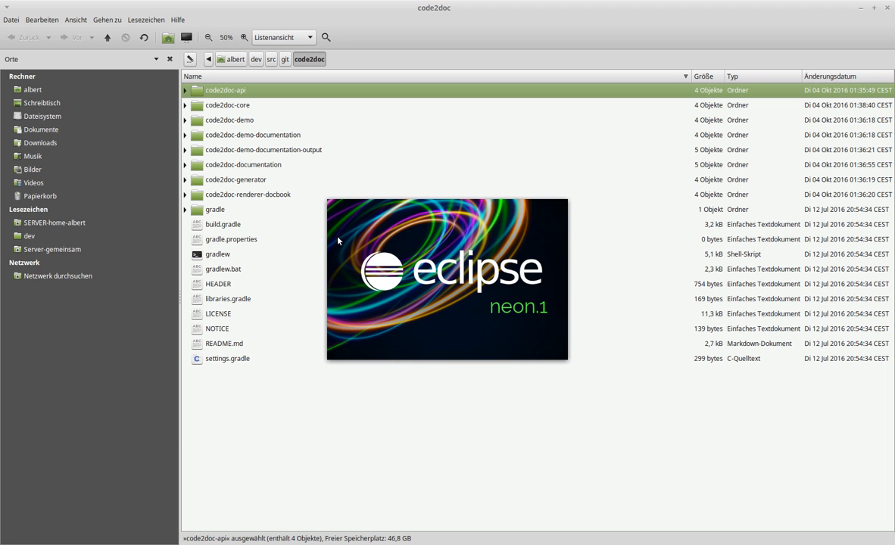
{"action": "mouse_move", "coordinate": [442, 276]}
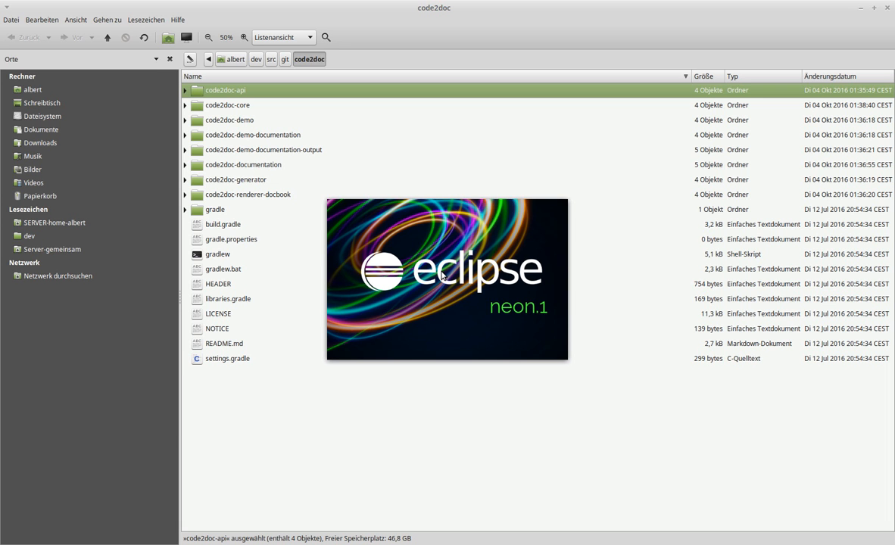
{"action": "mouse_move", "coordinate": [449, 294]}
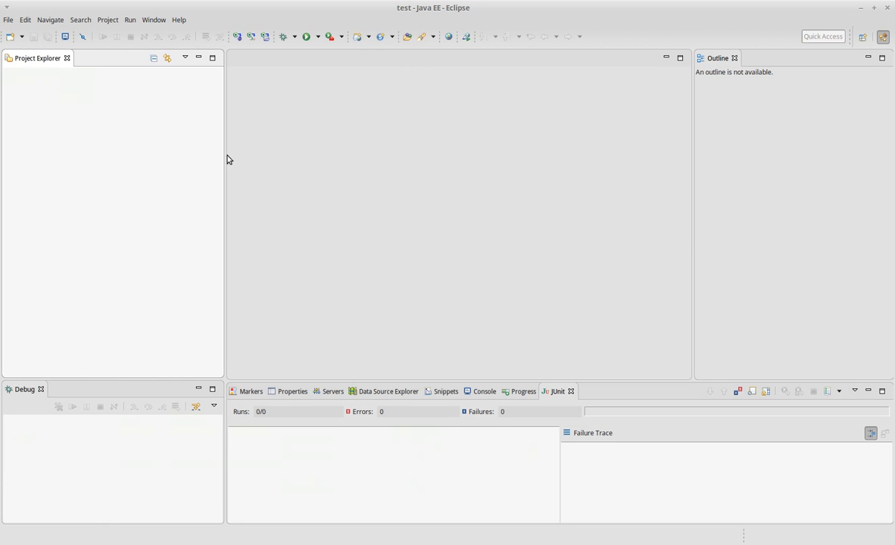
{"action": "mouse_move", "coordinate": [236, 36]}
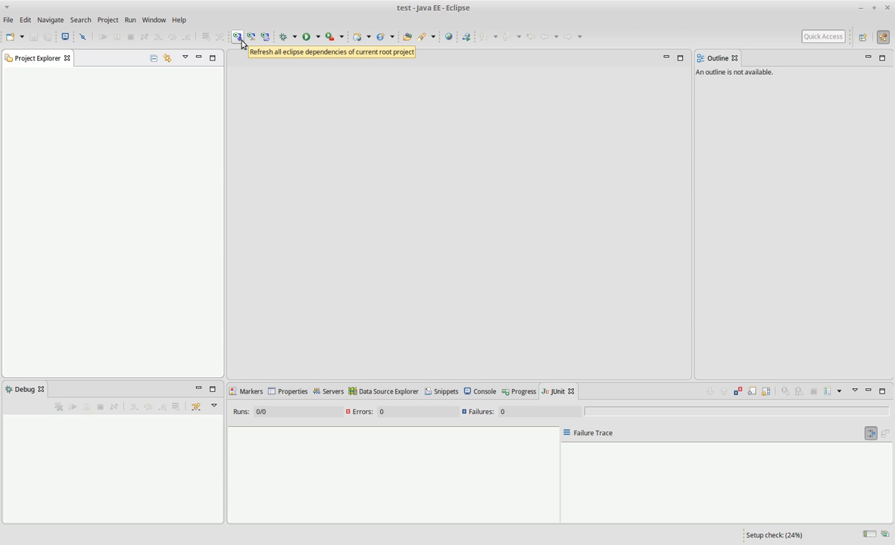
{"action": "mouse_move", "coordinate": [162, 20]}
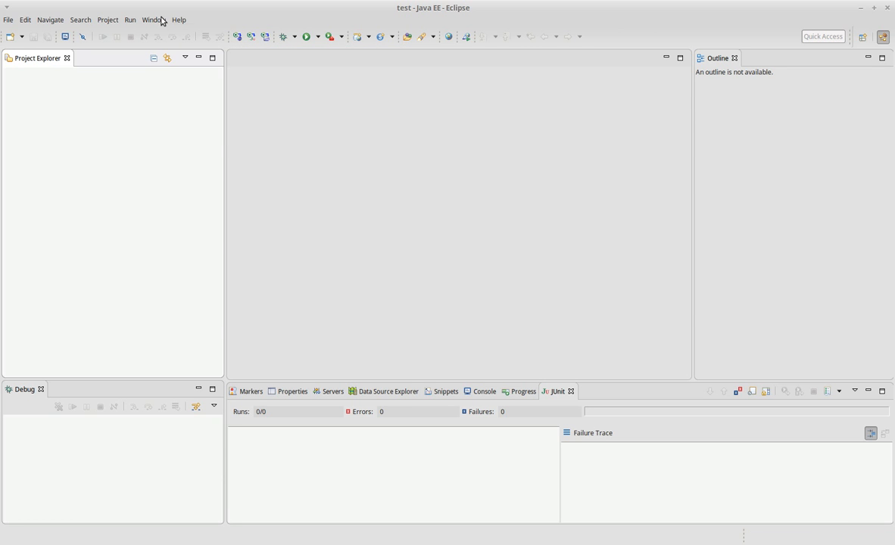
{"action": "left_click", "coordinate": [178, 18]}
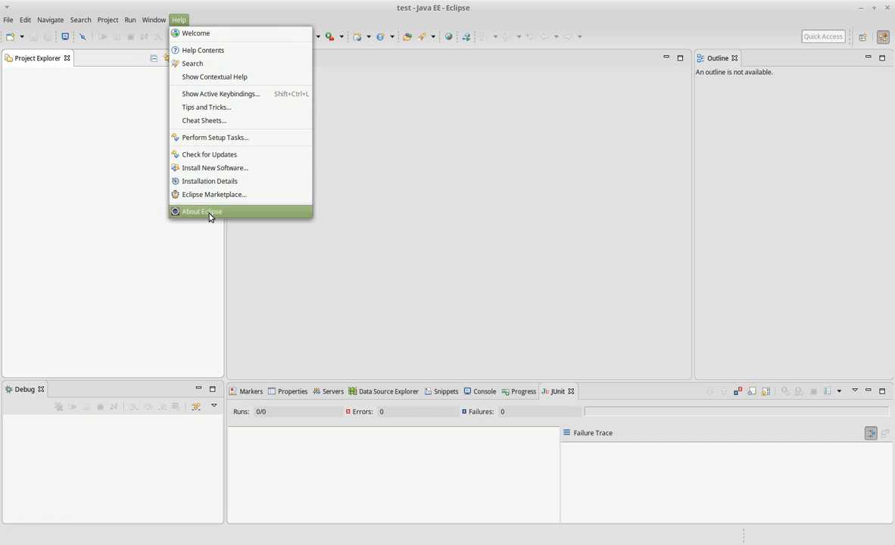
{"action": "left_click", "coordinate": [201, 213]}
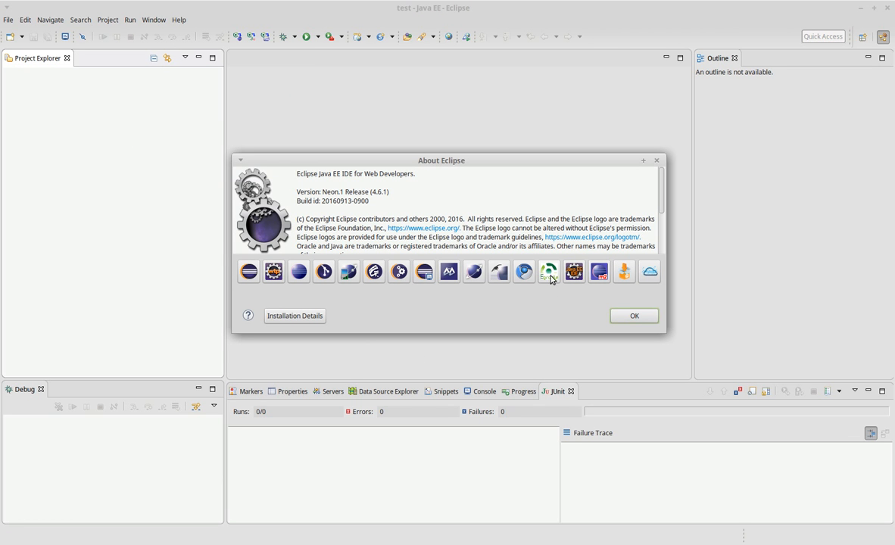
{"action": "left_click", "coordinate": [633, 316]}
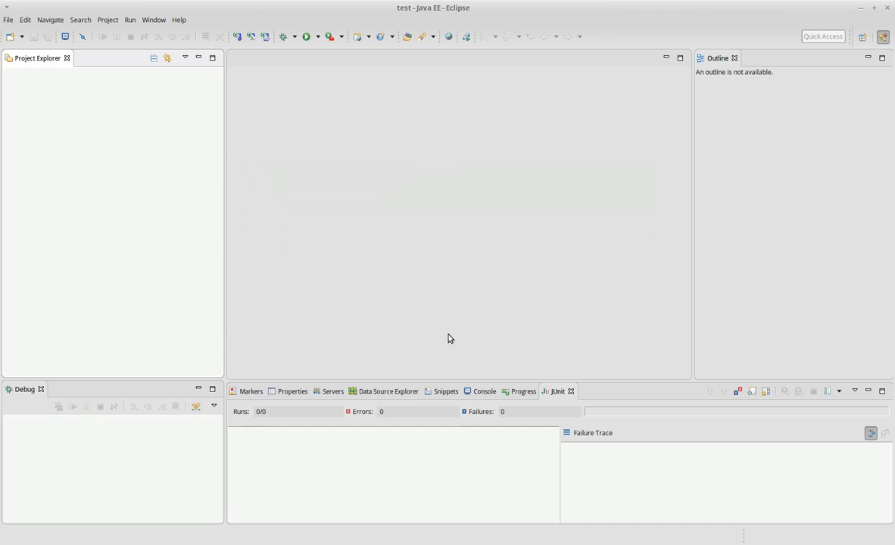
{"action": "mouse_move", "coordinate": [382, 300]}
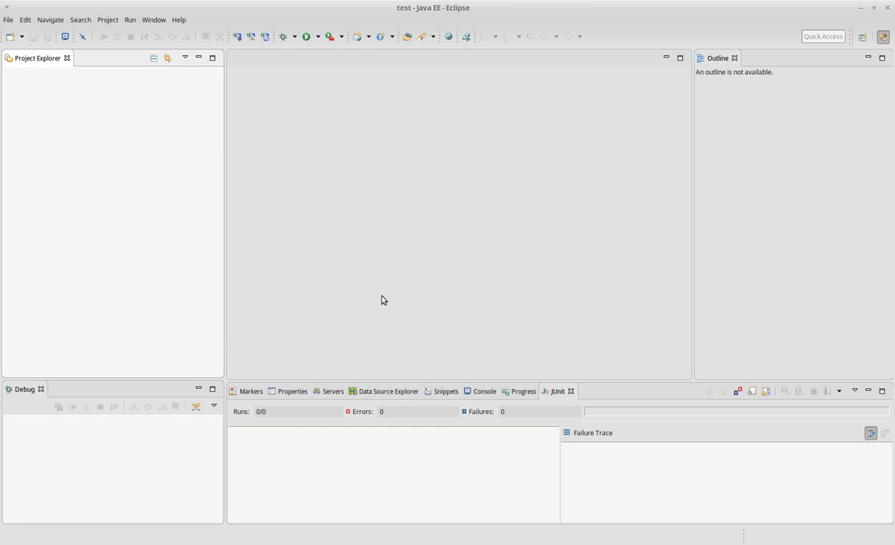